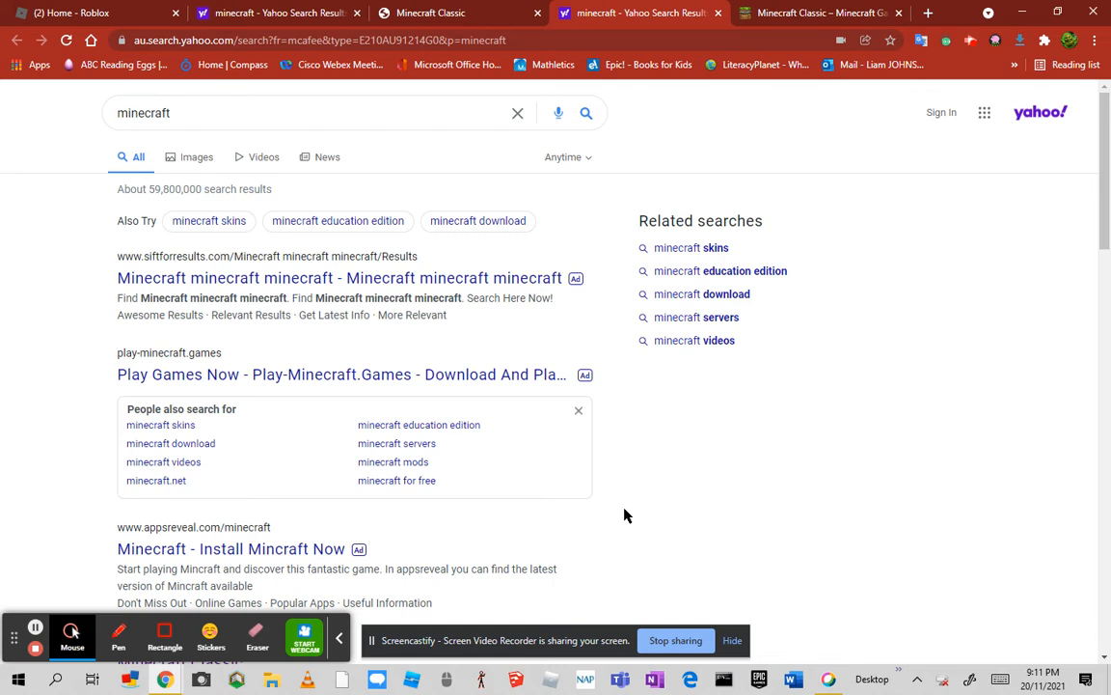
mouse_move(575, 183)
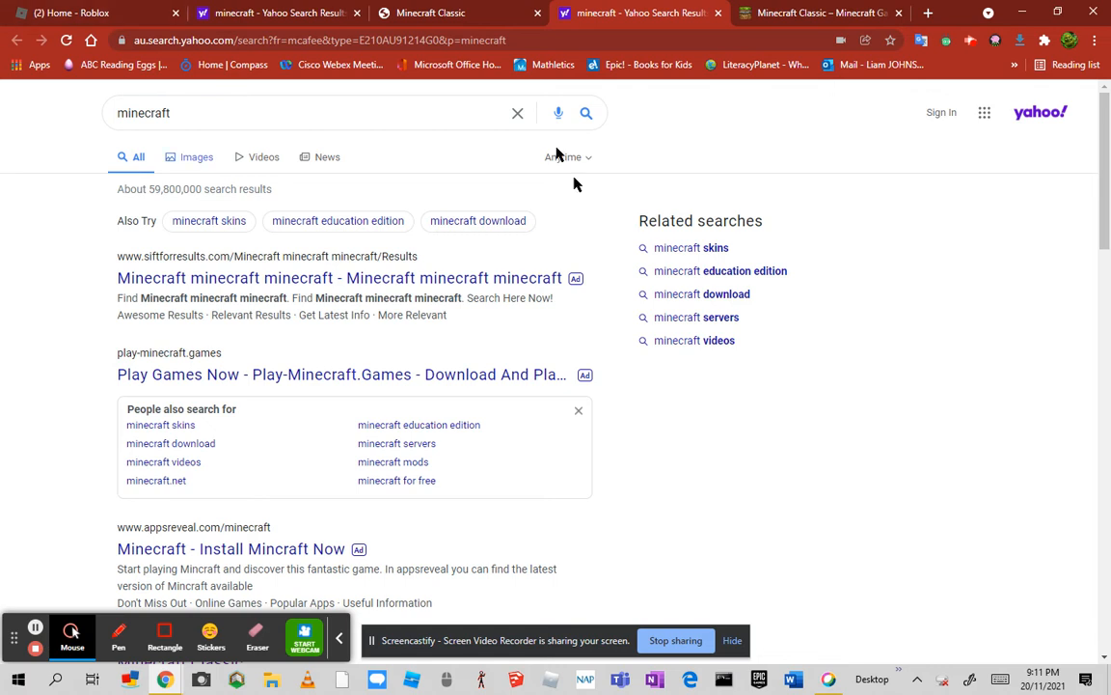
mouse_move(983, 40)
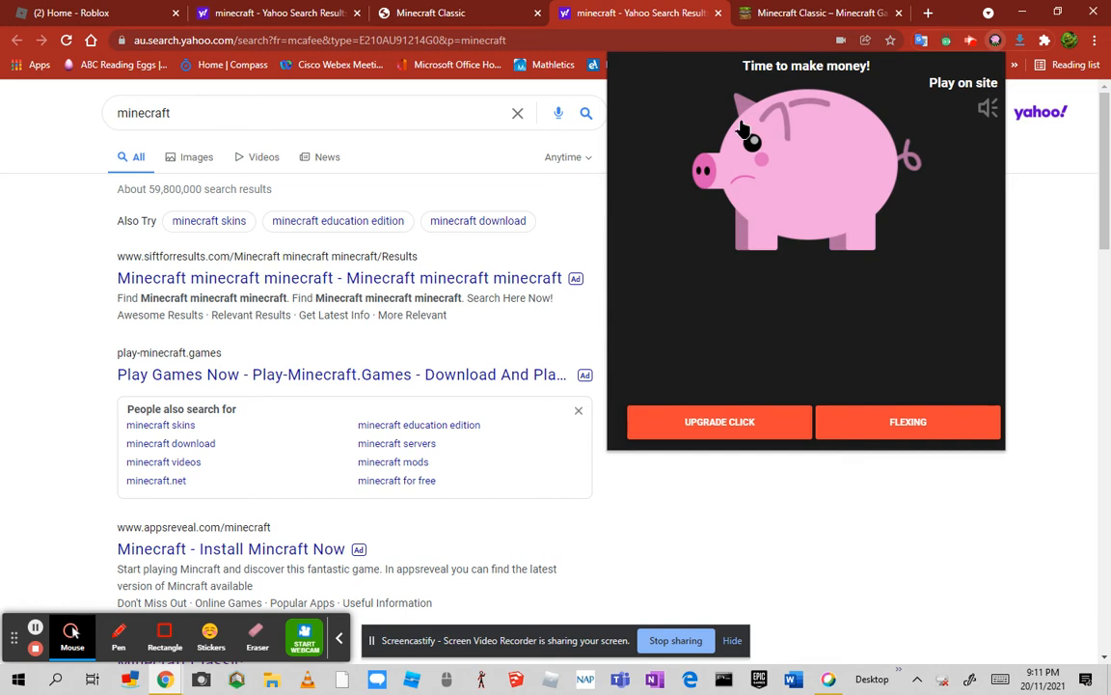
mouse_move(464, 665)
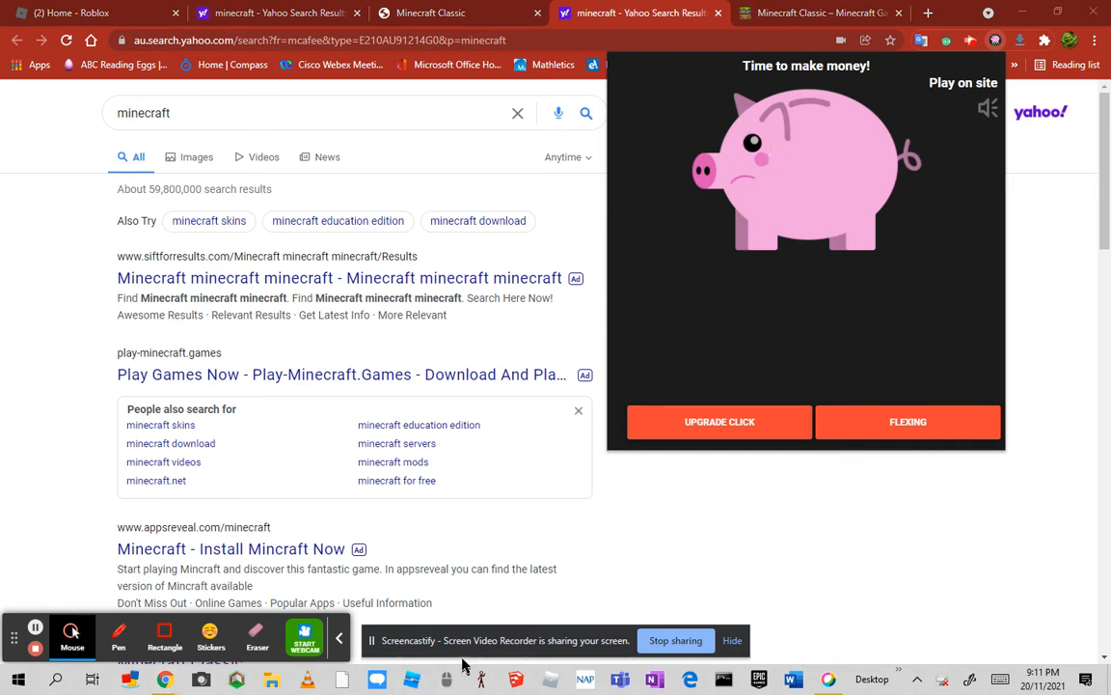
mouse_move(280, 343)
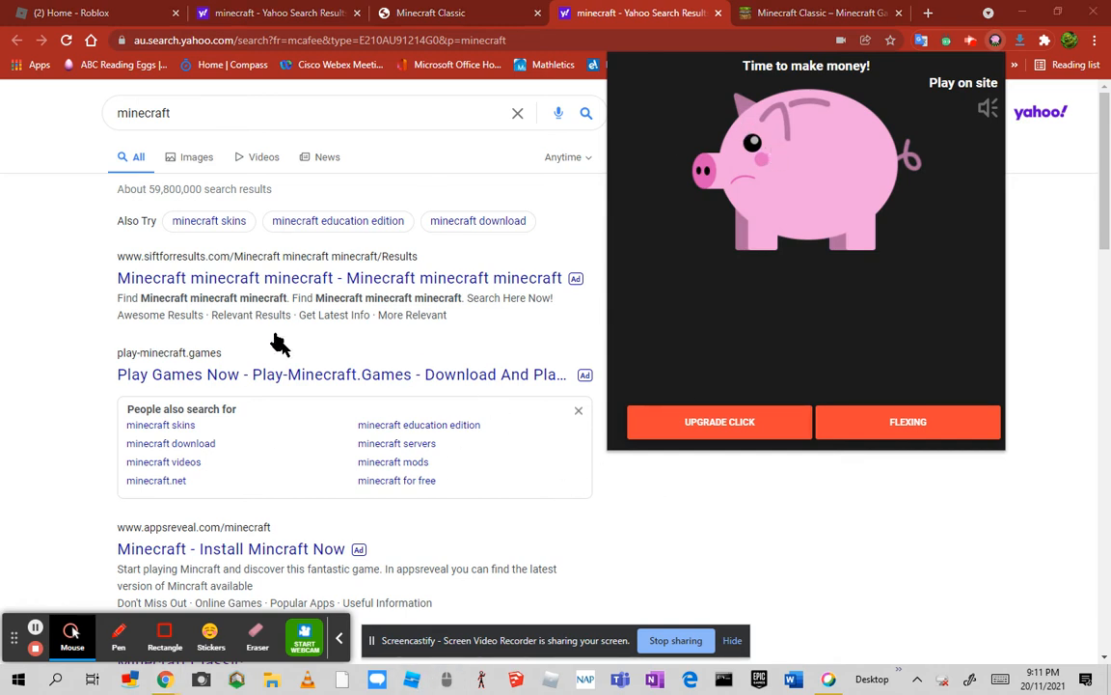
mouse_move(462, 544)
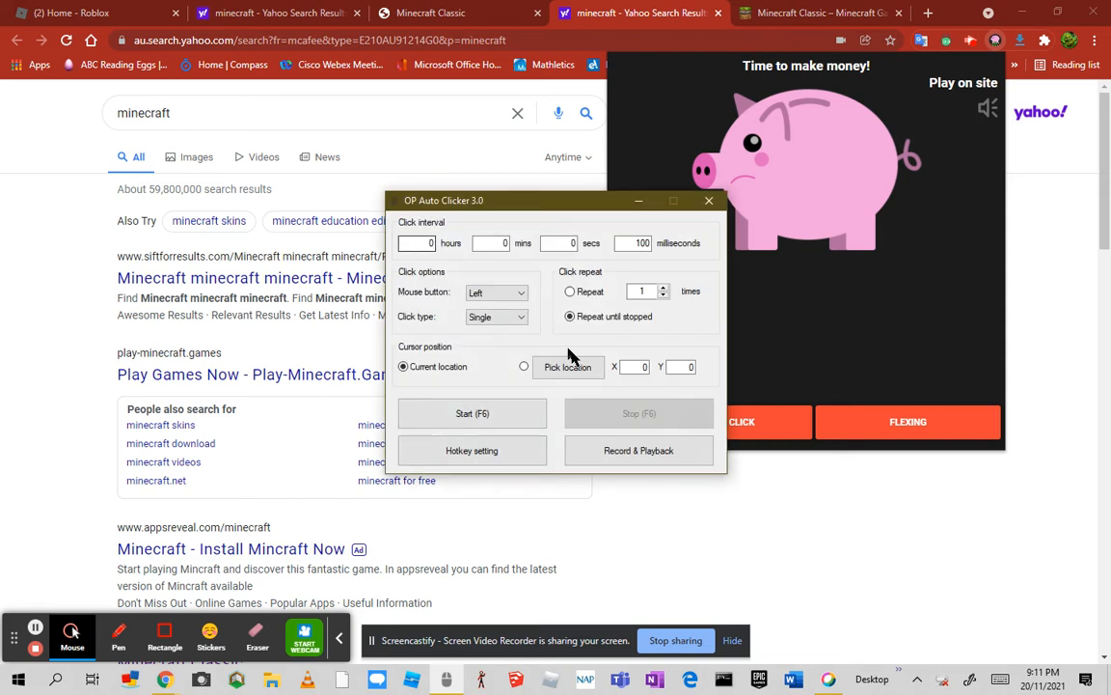
- Stop OP Auto Clicker and change its click interval from 100 ms to 1 ms
left_click(471, 413)
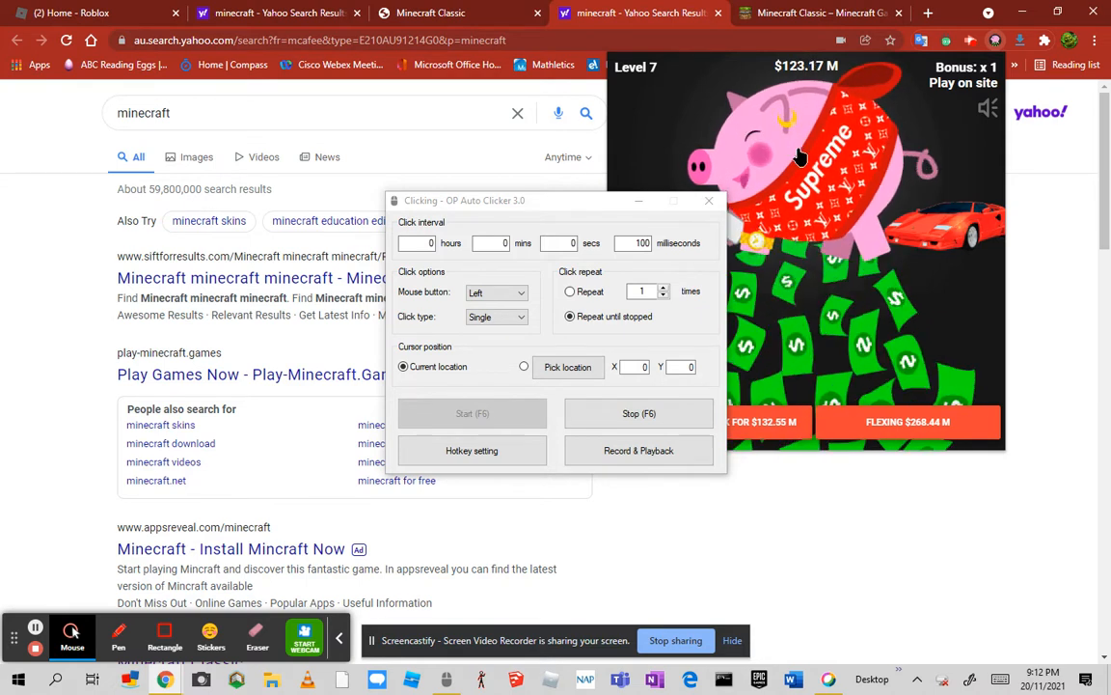
left_click(637, 413)
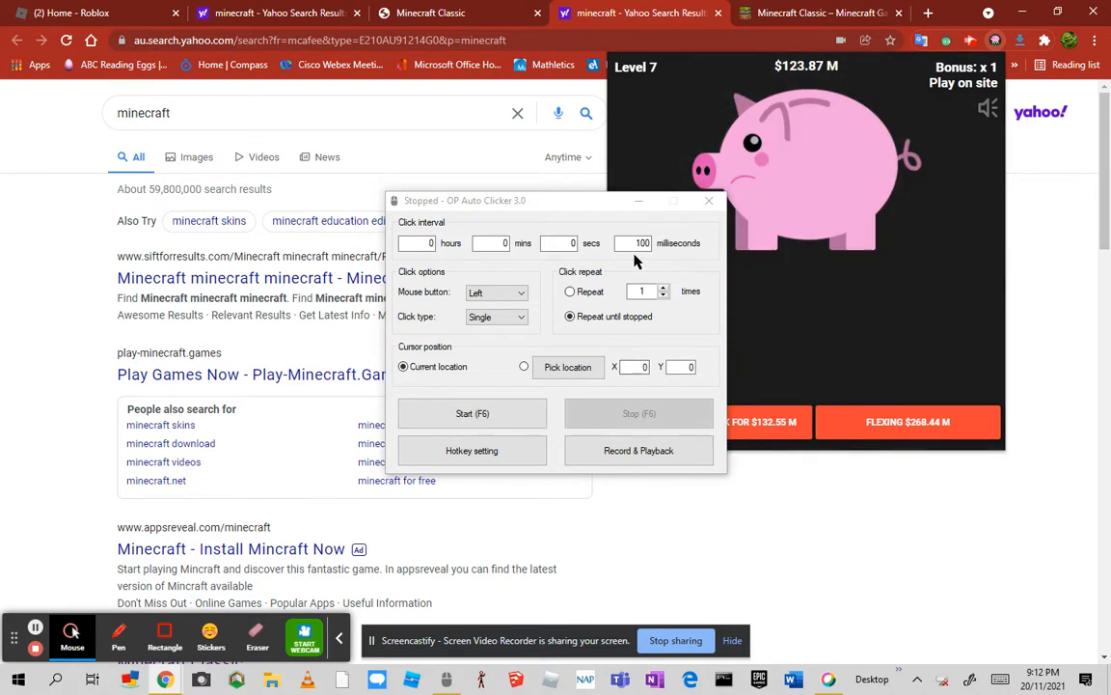
left_click(637, 243)
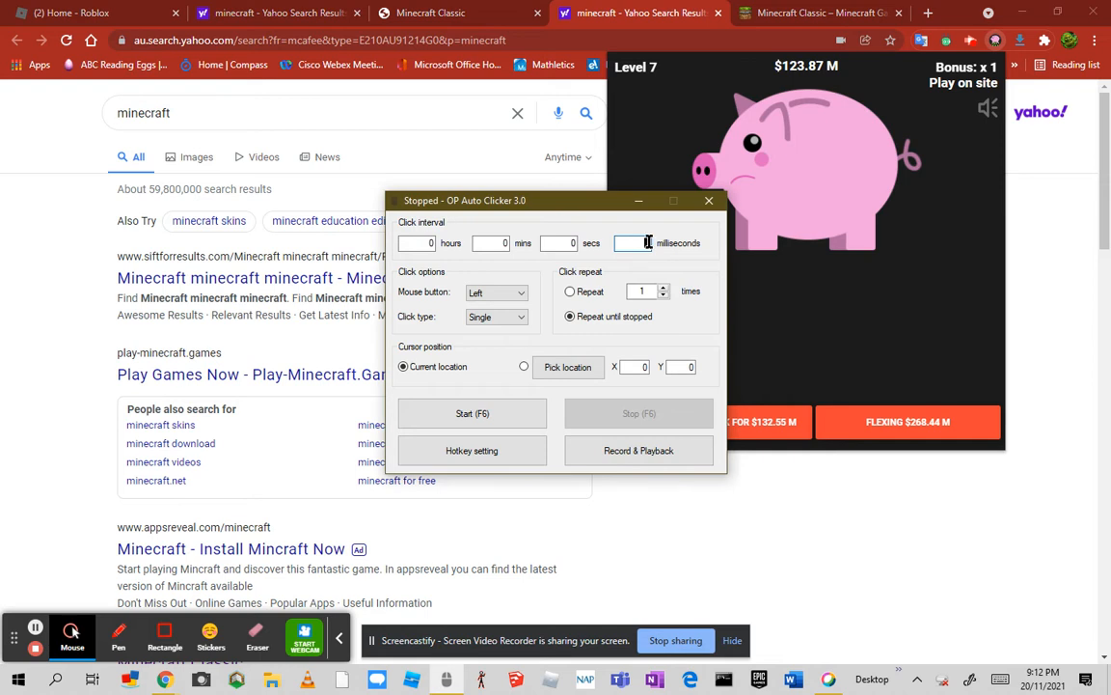
mouse_move(672, 305)
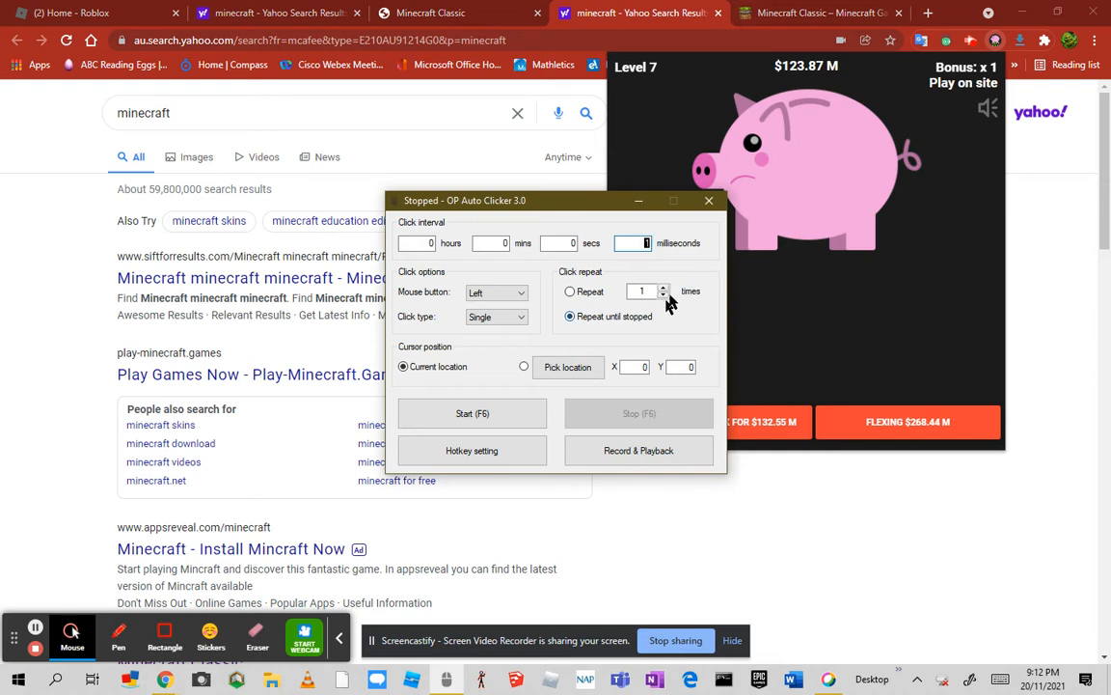
left_click(710, 198)
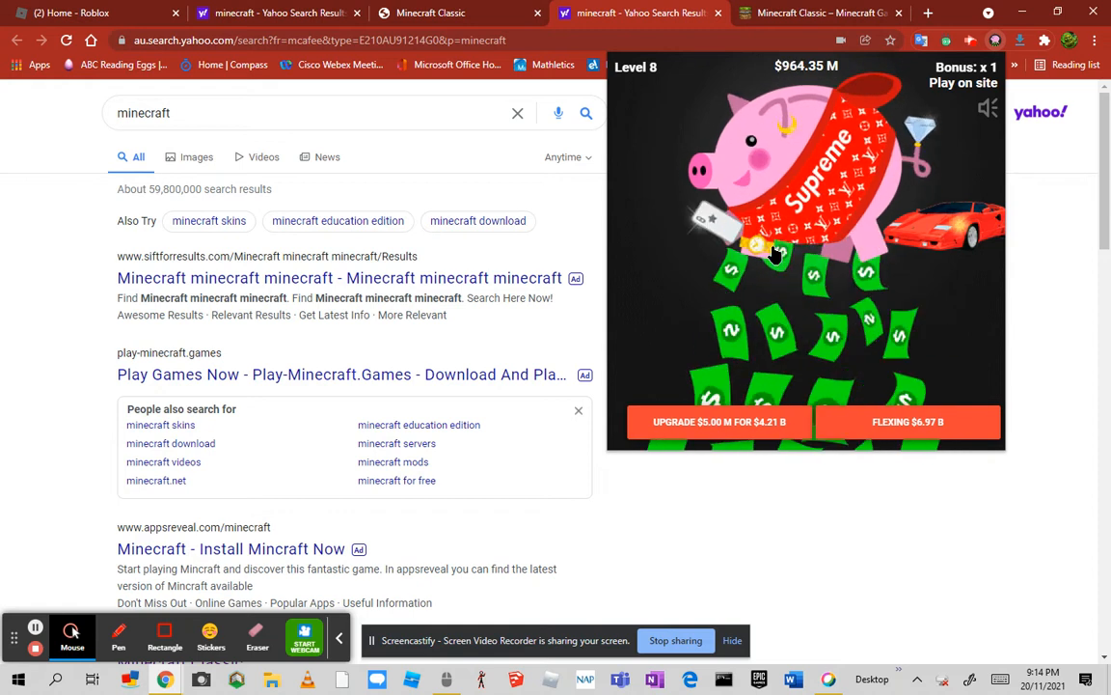
- Keep clicking the piggy bank to push earnings past $1.79 B
left_click(771, 251)
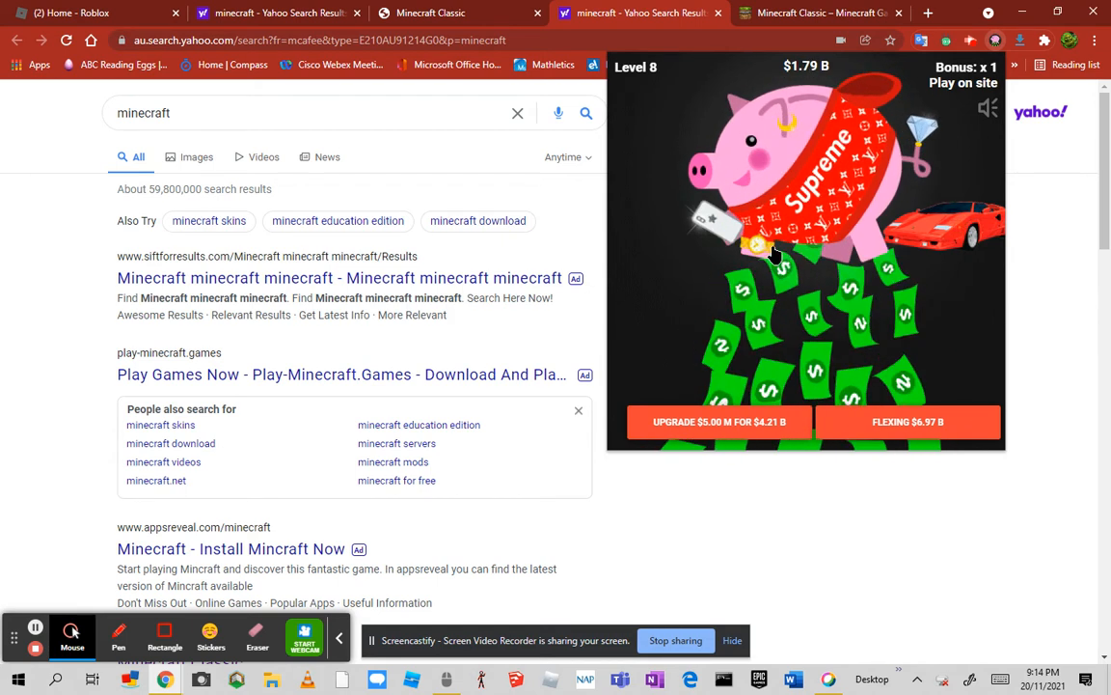
left_click(776, 251)
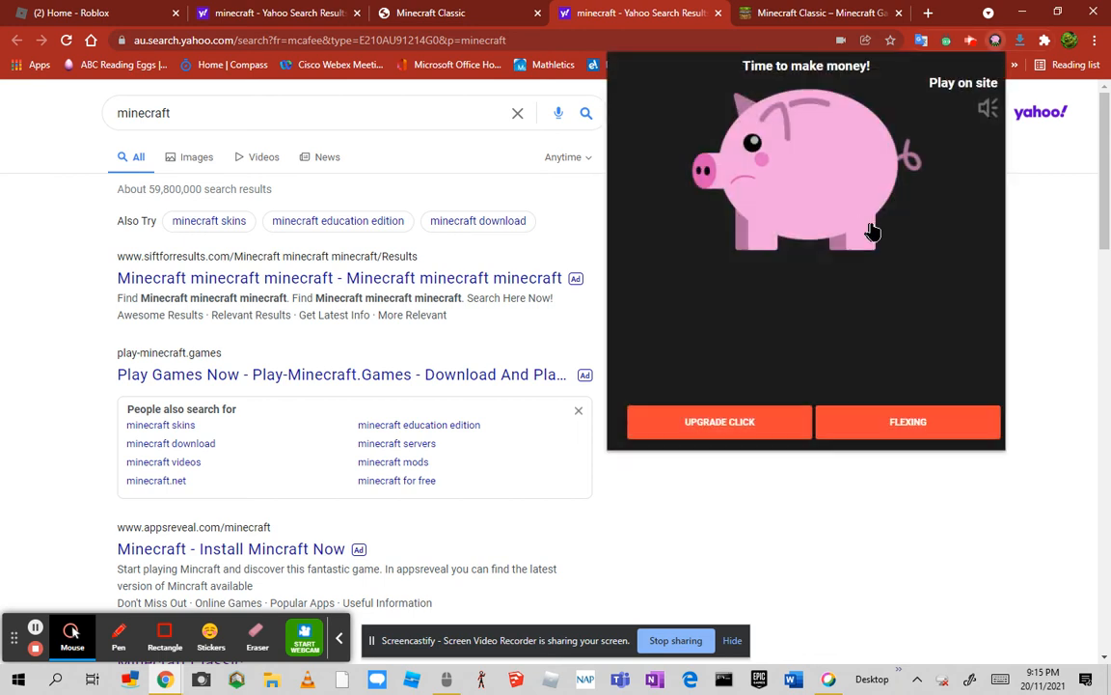
- Restart earning and try buying the next click upgrade toward $7.19 B with a x2 bonus
left_click(800, 193)
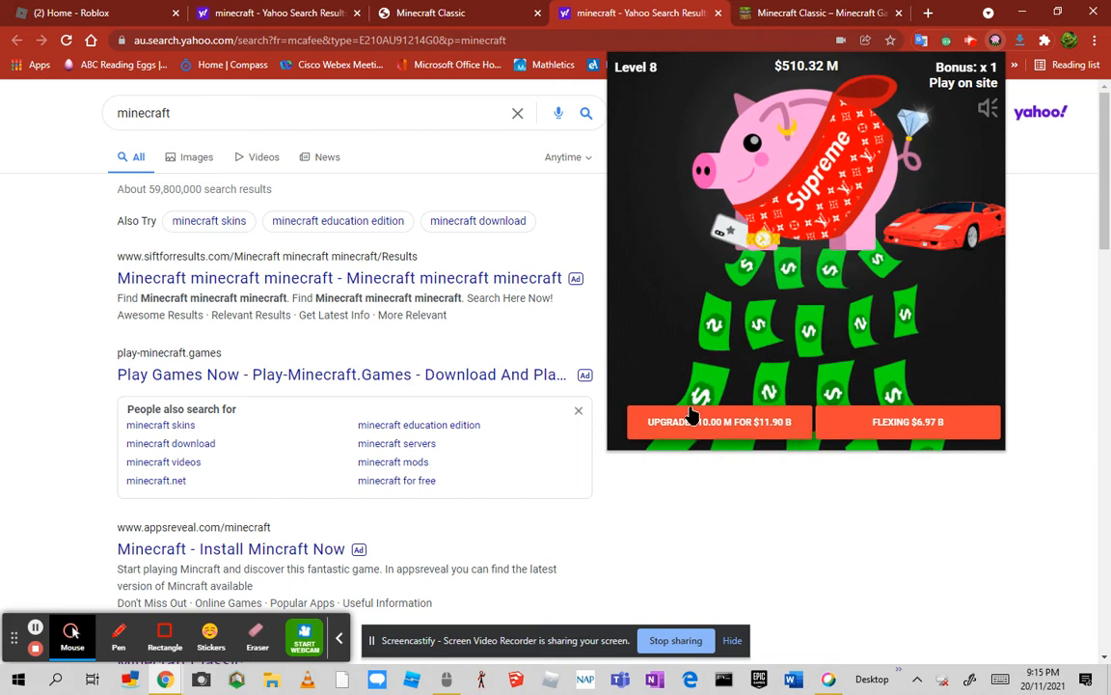
left_click(984, 376)
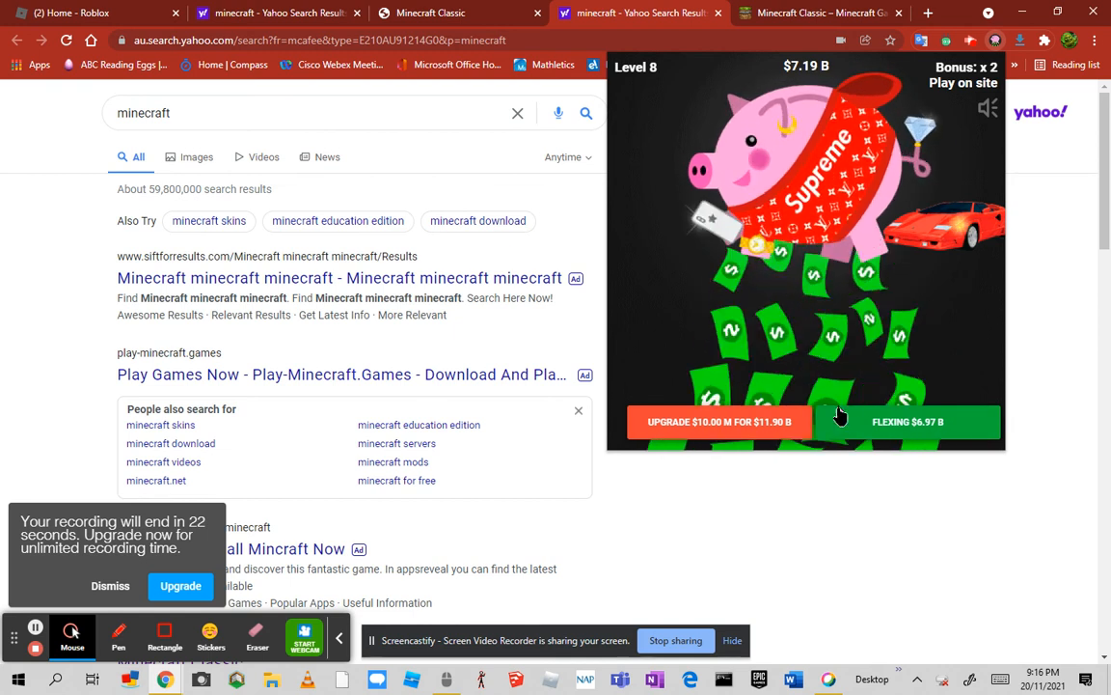
- Close the game popup by clicking on the Yahoo minecraft results page
left_click(907, 421)
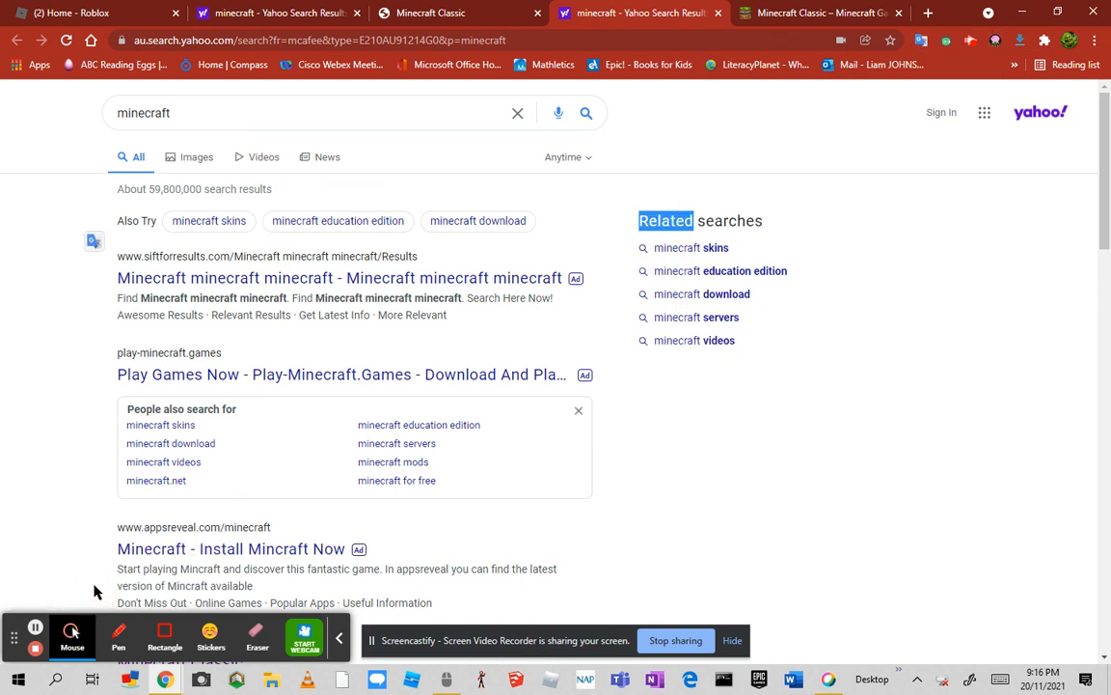
mouse_move(866, 254)
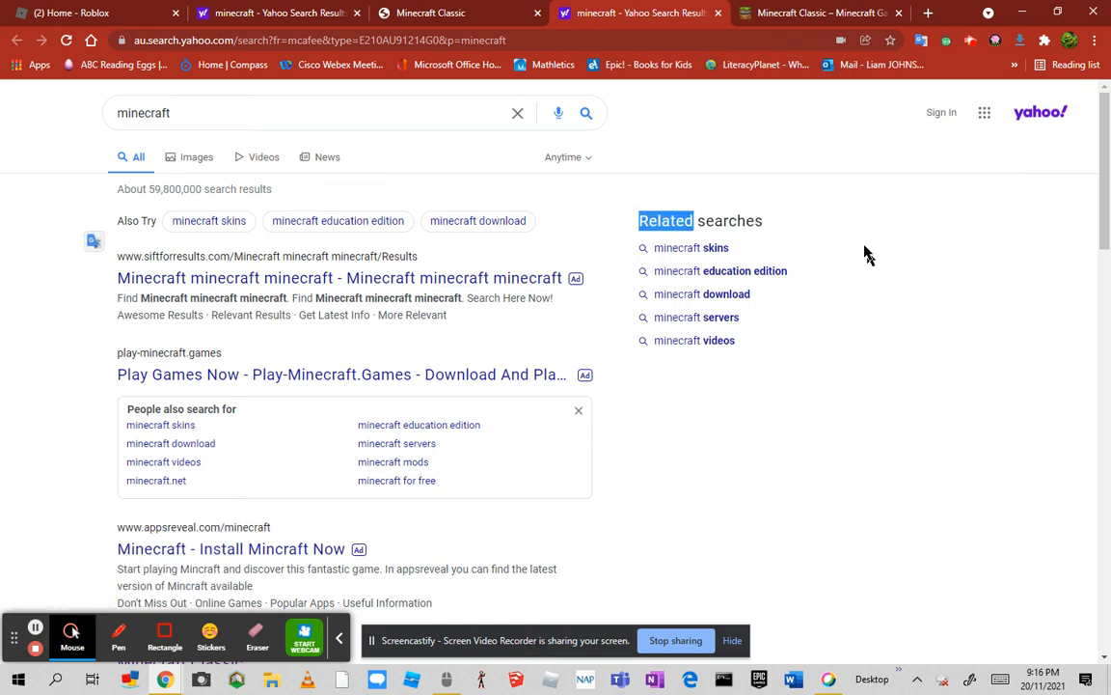